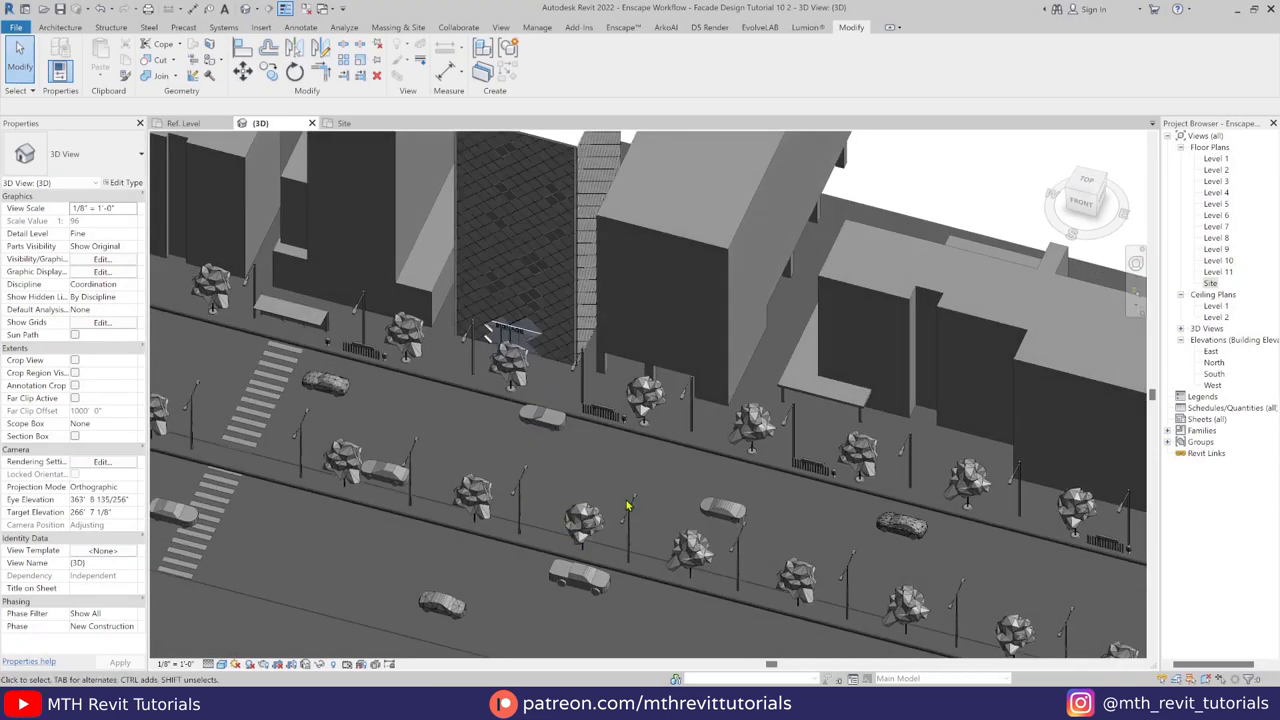
# Step: Show the Site floor plan with the streetscape of trees, benches, cars and crosswalks
pyautogui.click(344, 123)
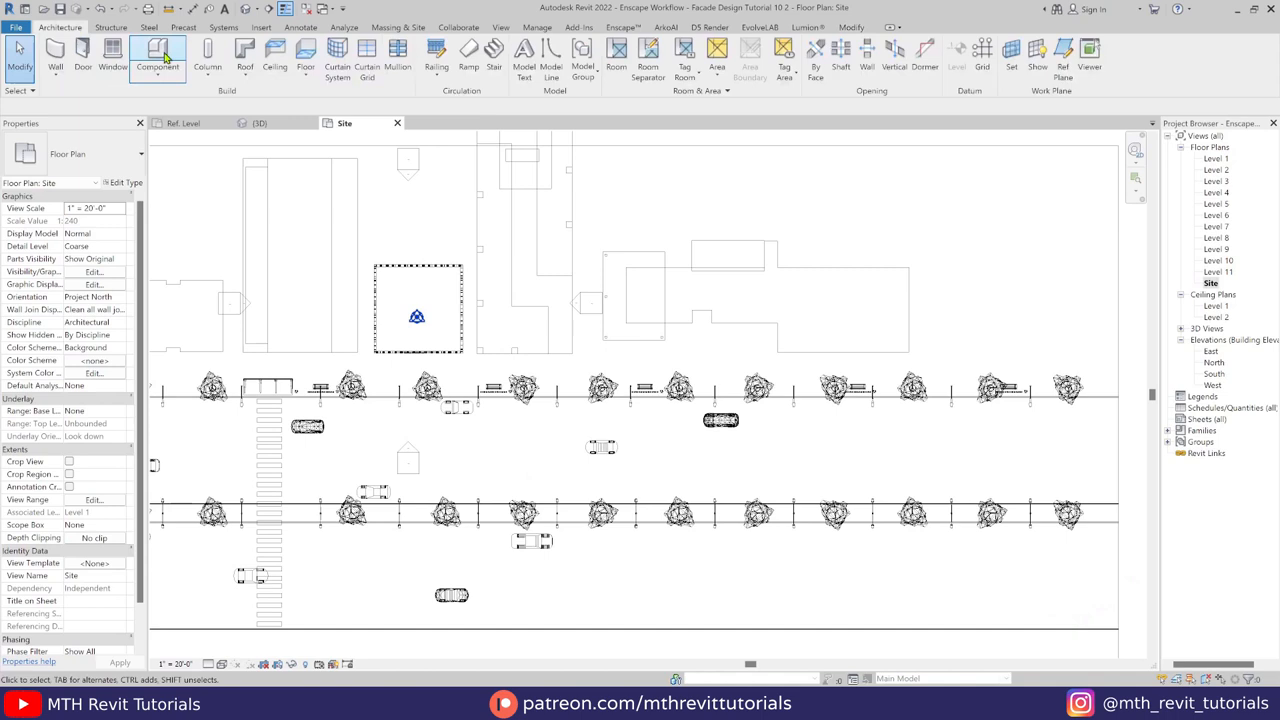
# Step: Load Parking Space.rfa from the Site > Parking family library folder
pyautogui.click(157, 50)
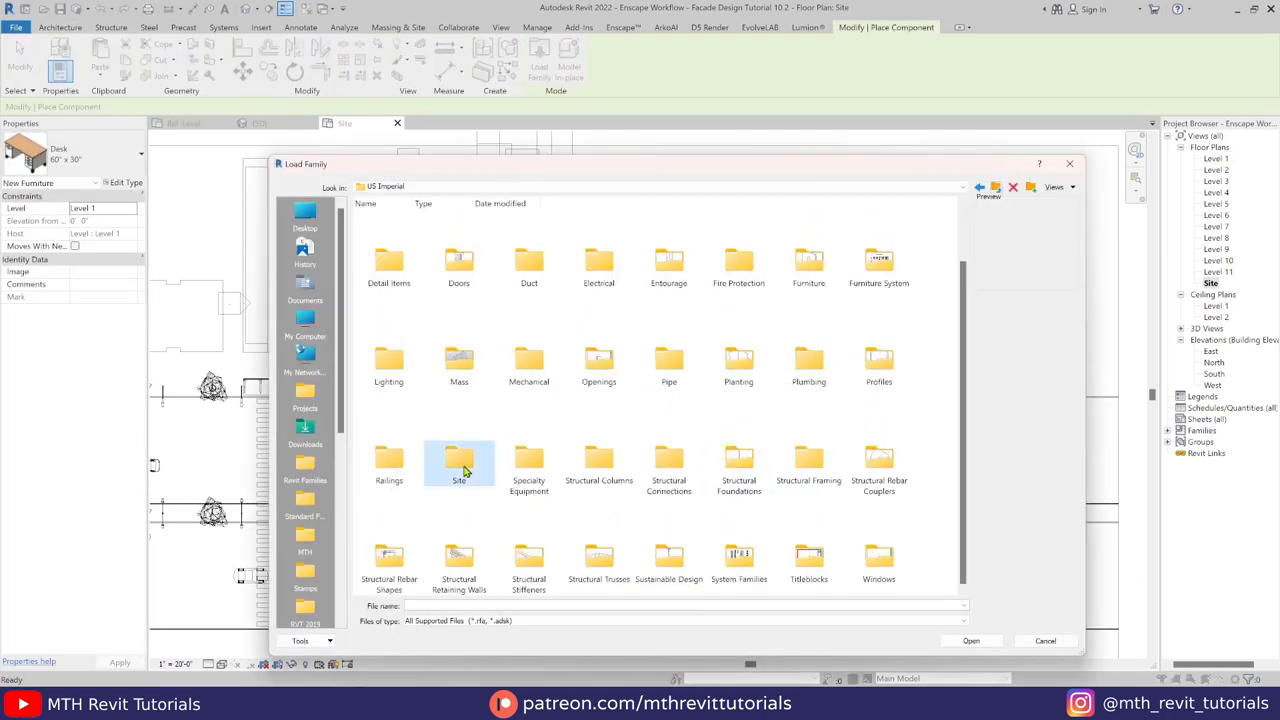
pyautogui.doubleClick(458, 463)
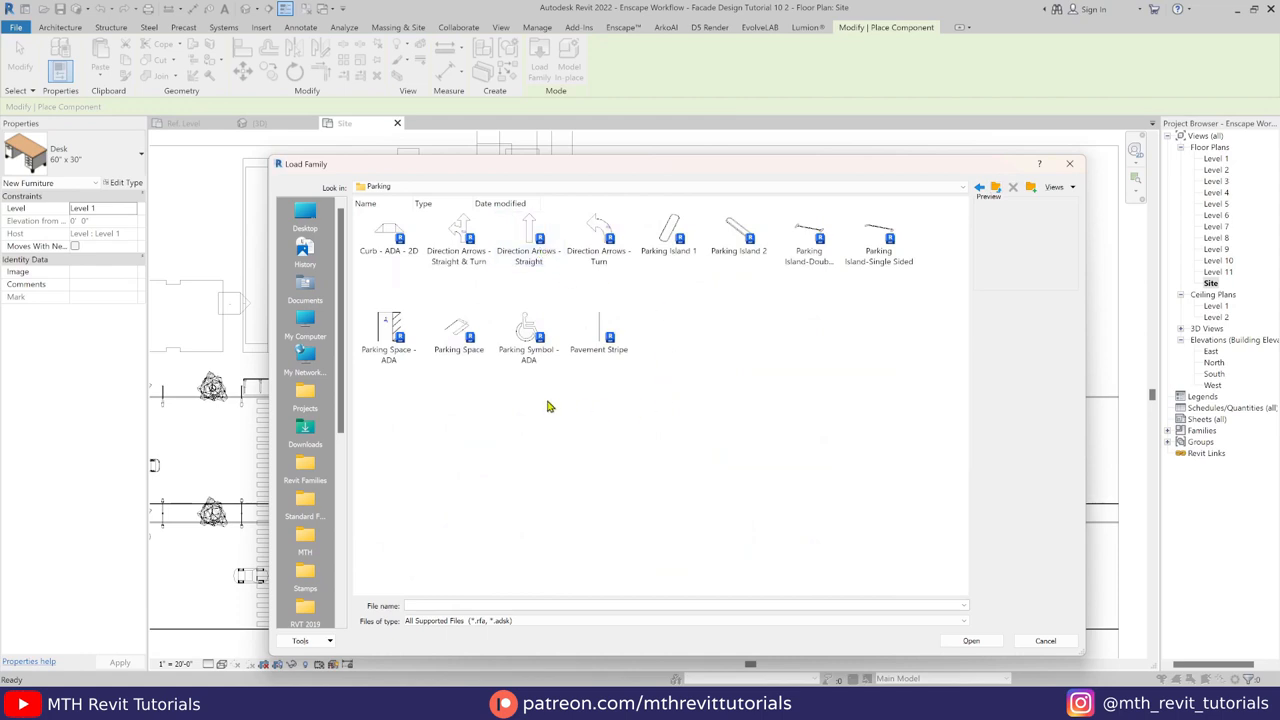
pyautogui.click(458, 332)
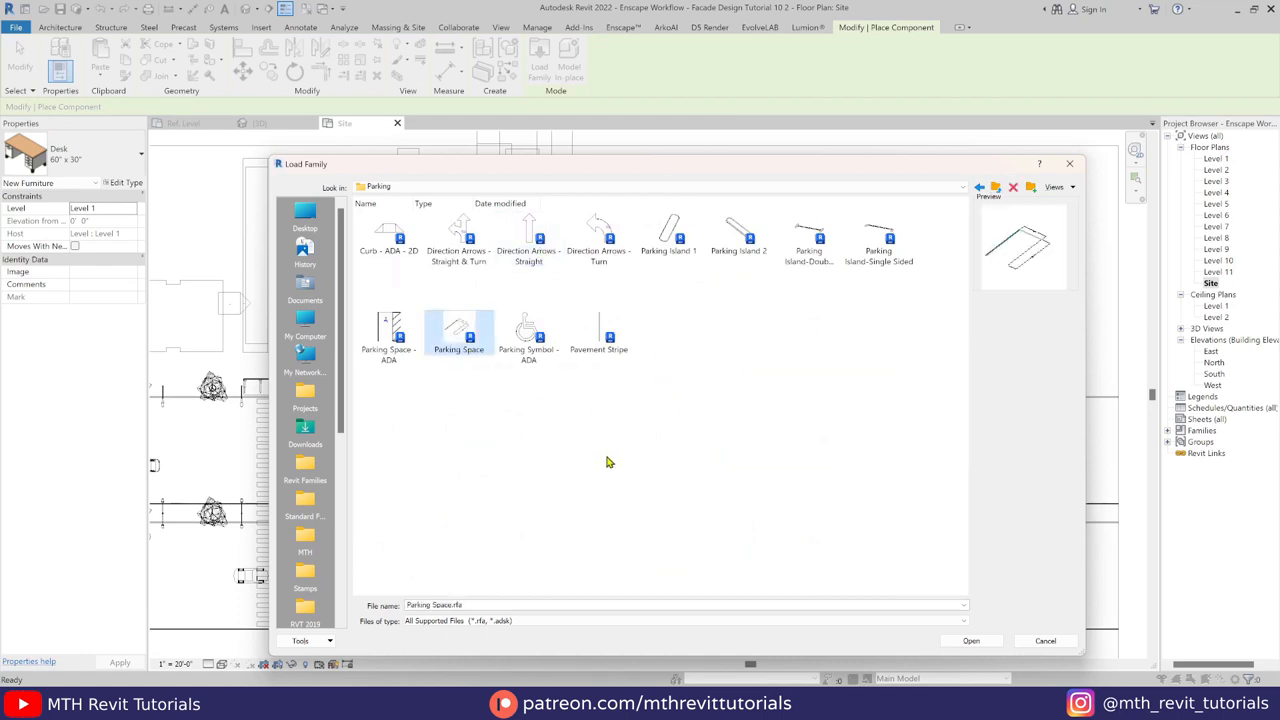
pyautogui.click(970, 640)
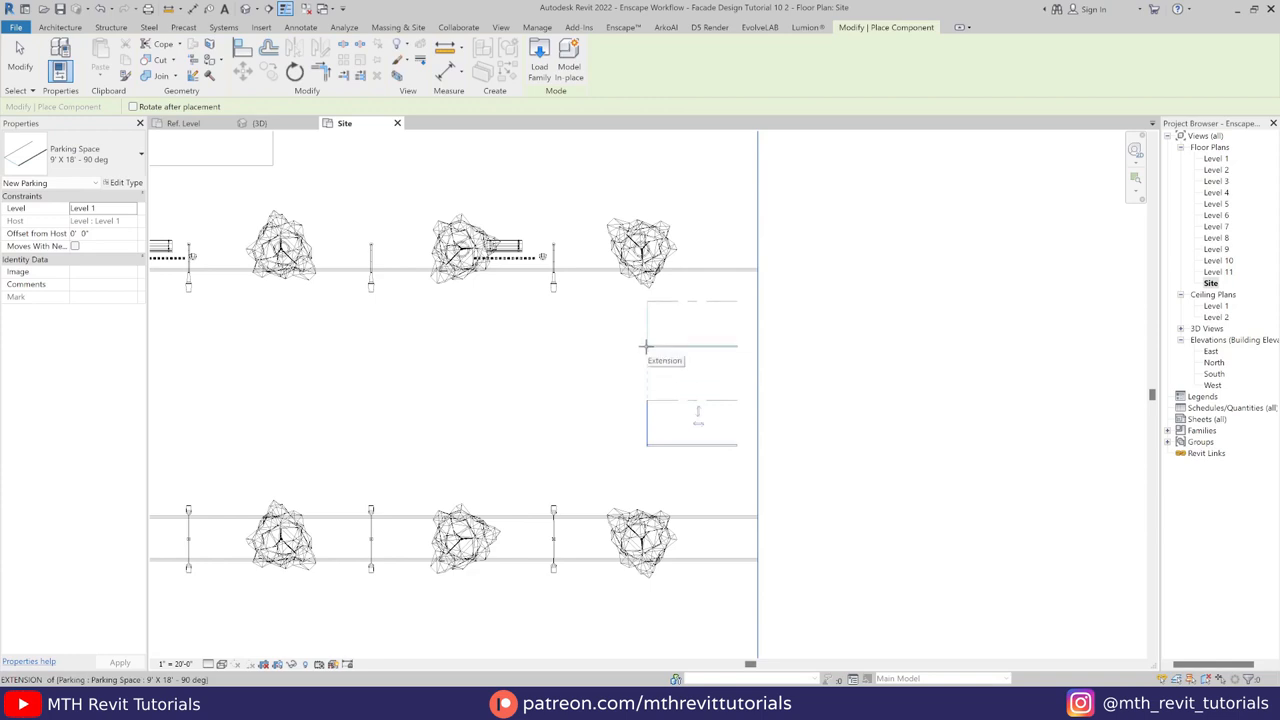
# Step: Place a 9' X 18' parking space on the road floor in the Site plan
pyautogui.click(670, 347)
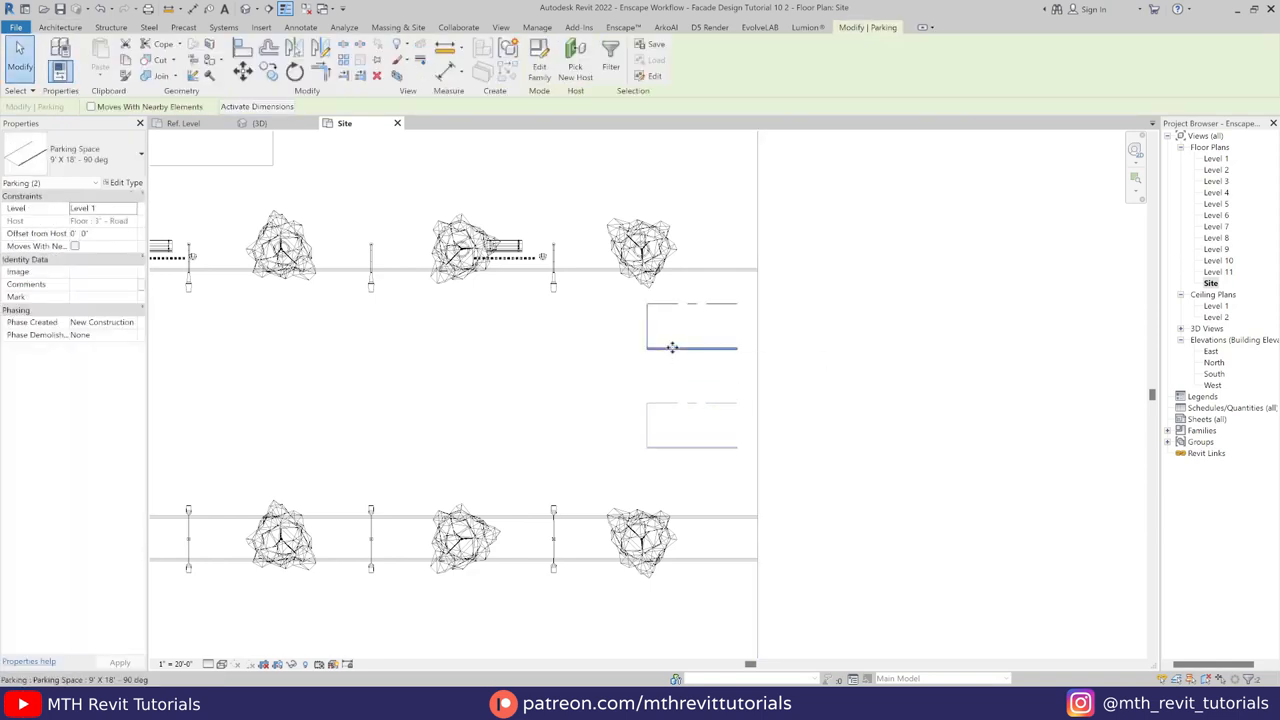
pyautogui.click(575, 62)
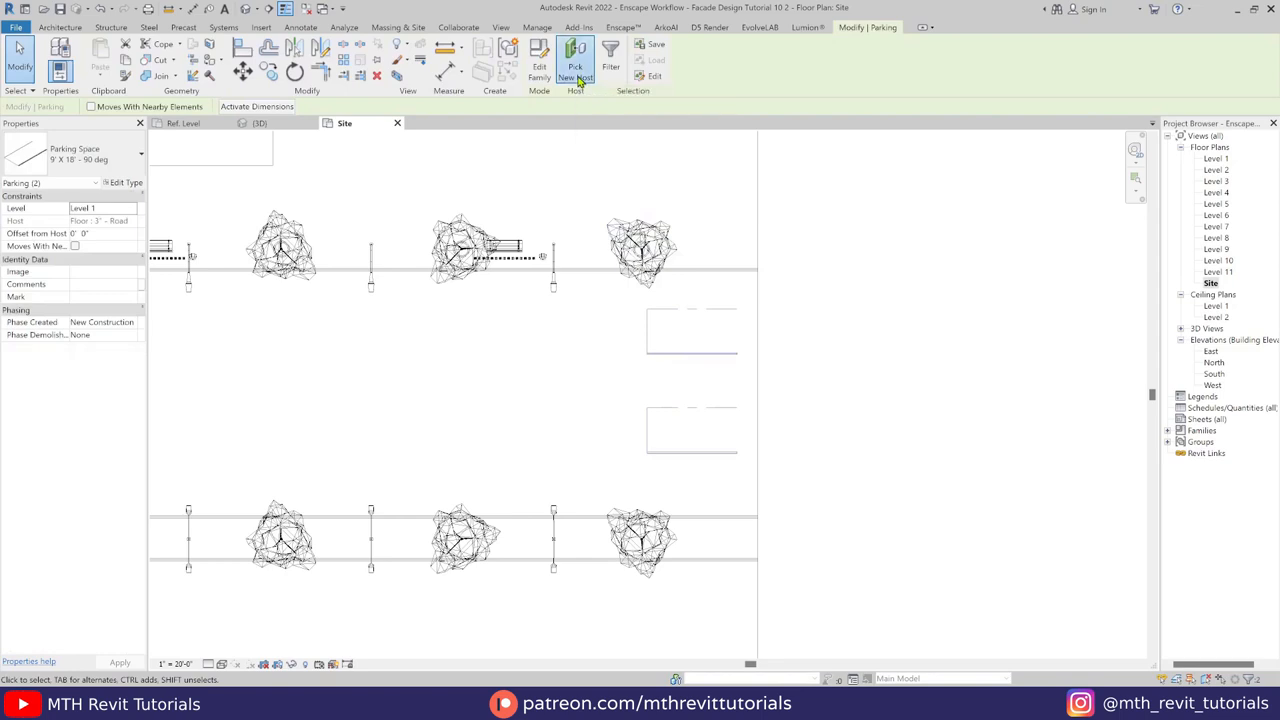
pyautogui.moveTo(793, 366)
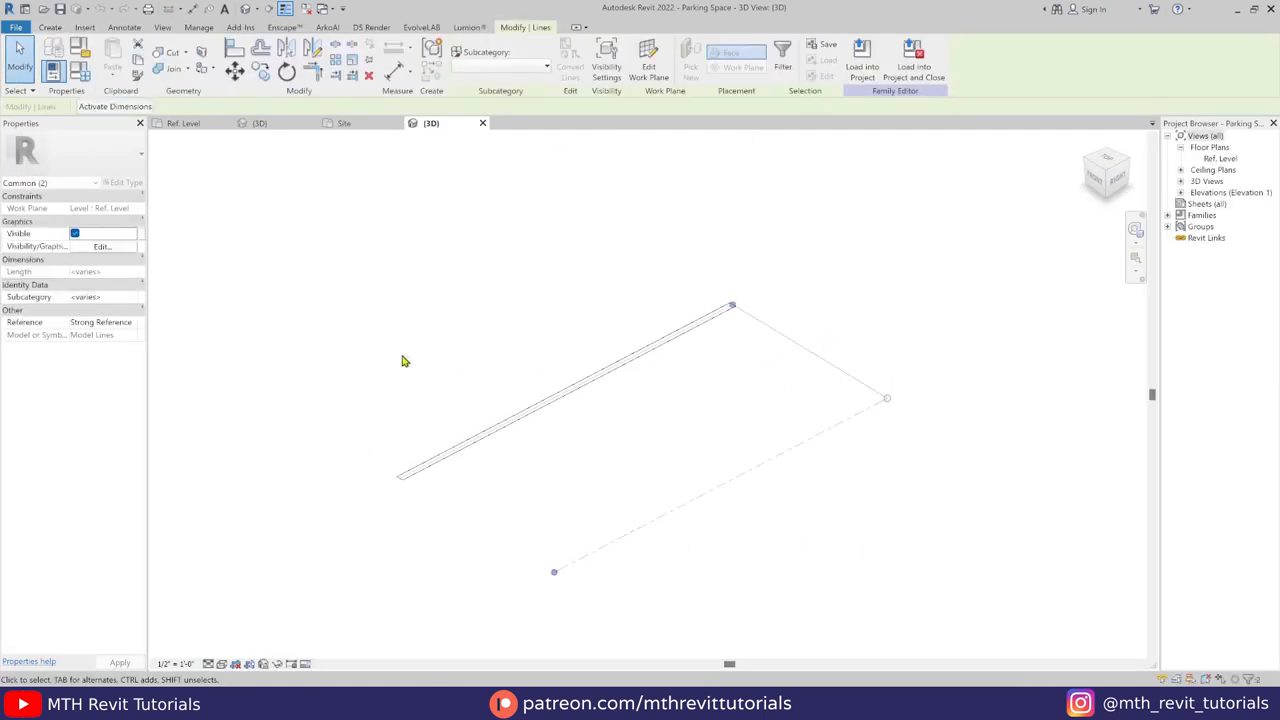
pyautogui.moveTo(47, 237)
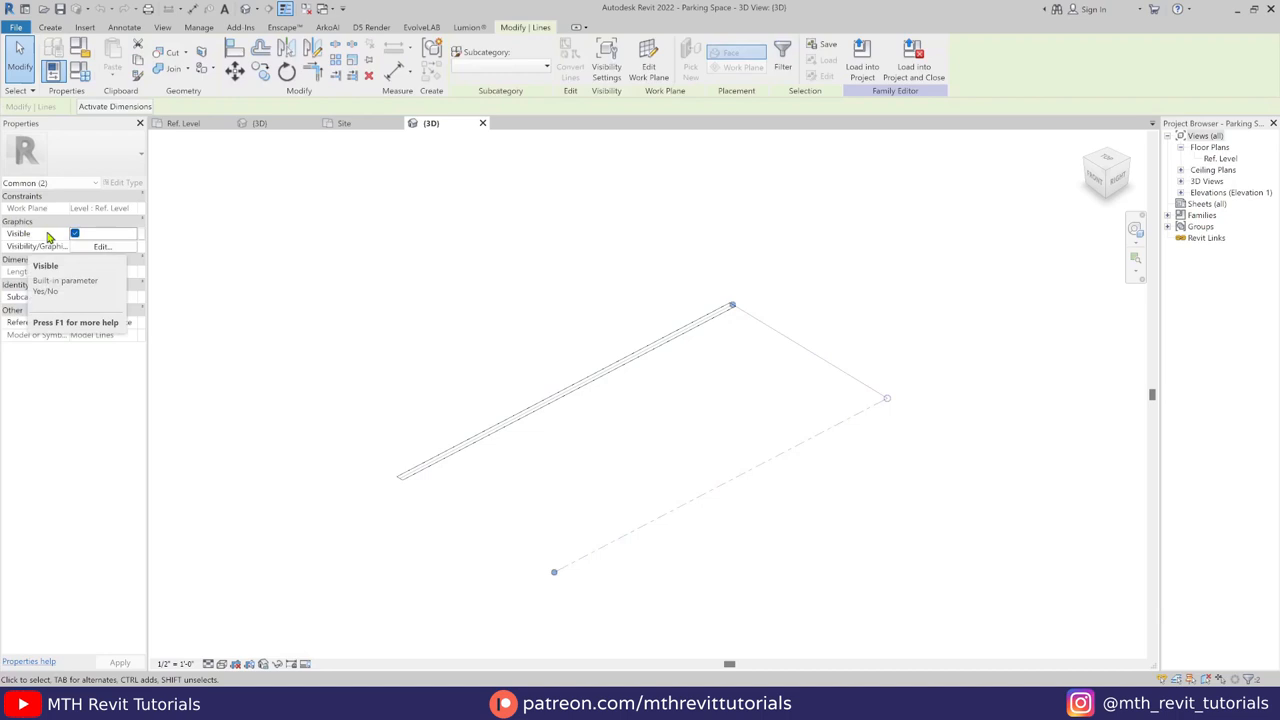
# Step: Link the lines' Visible property to a new 'Layout Lines' parameter and load into project
pyautogui.click(136, 233)
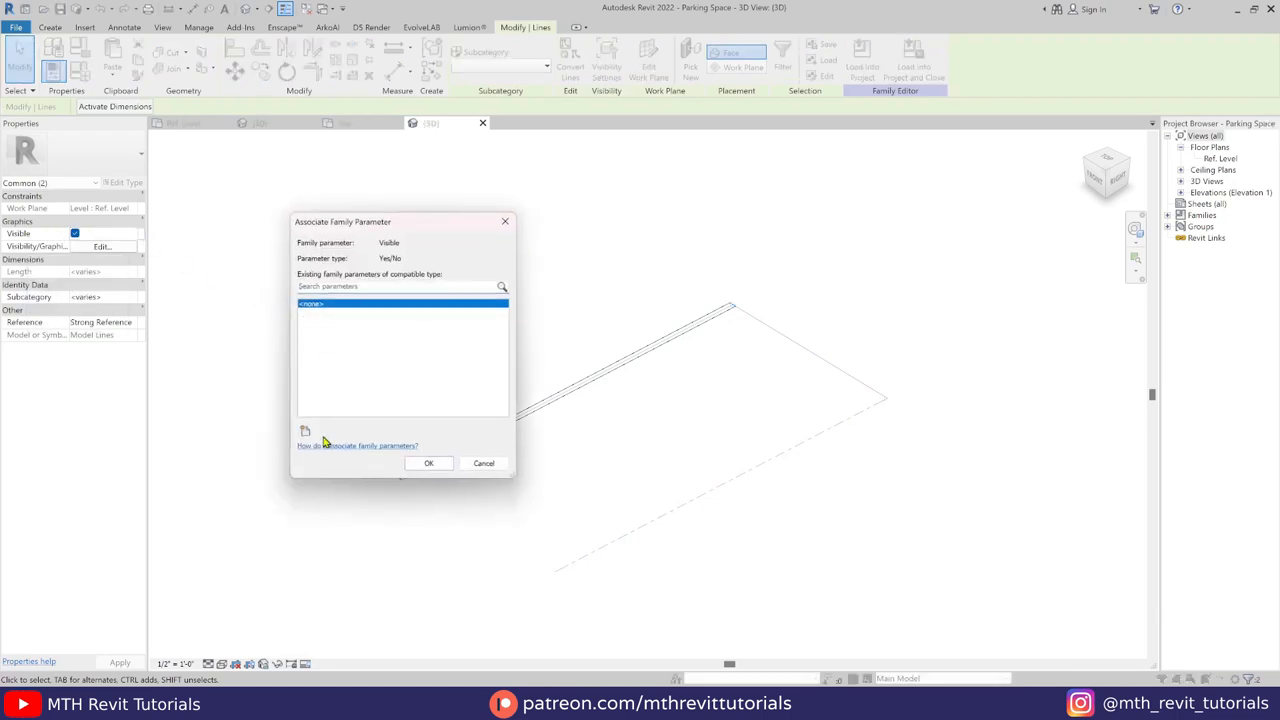
pyautogui.click(306, 431)
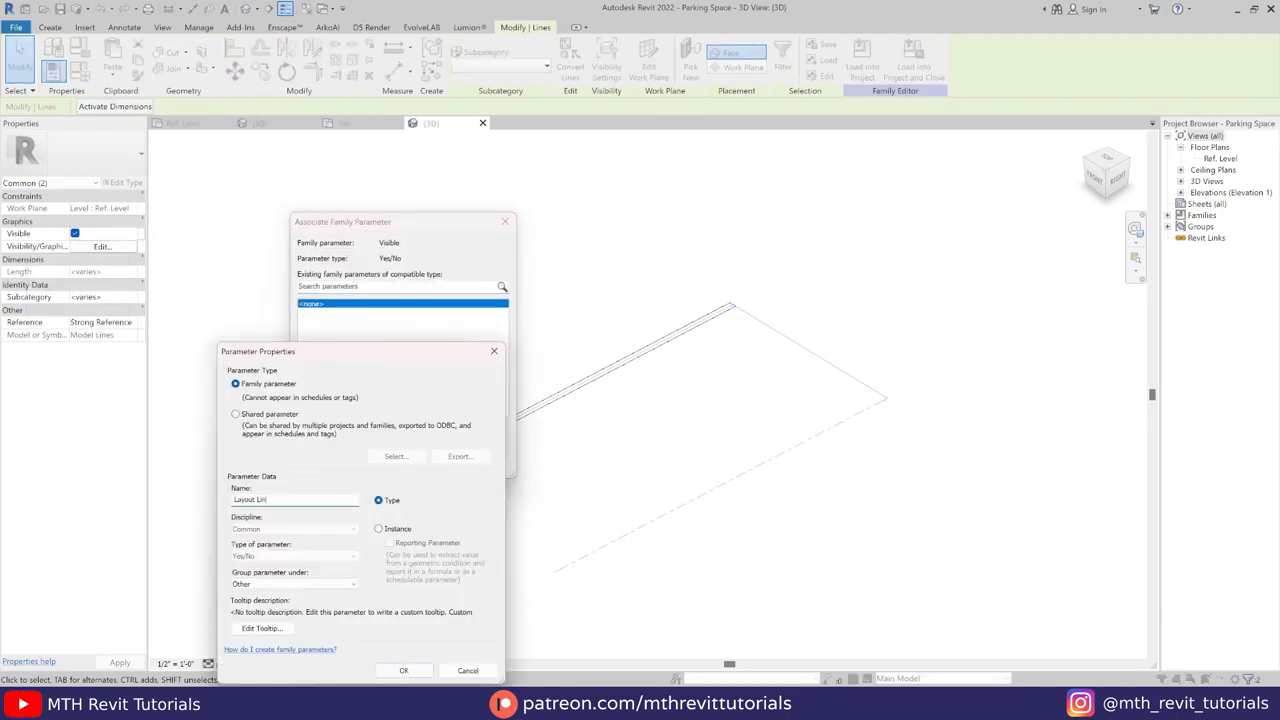
pyautogui.click(404, 670)
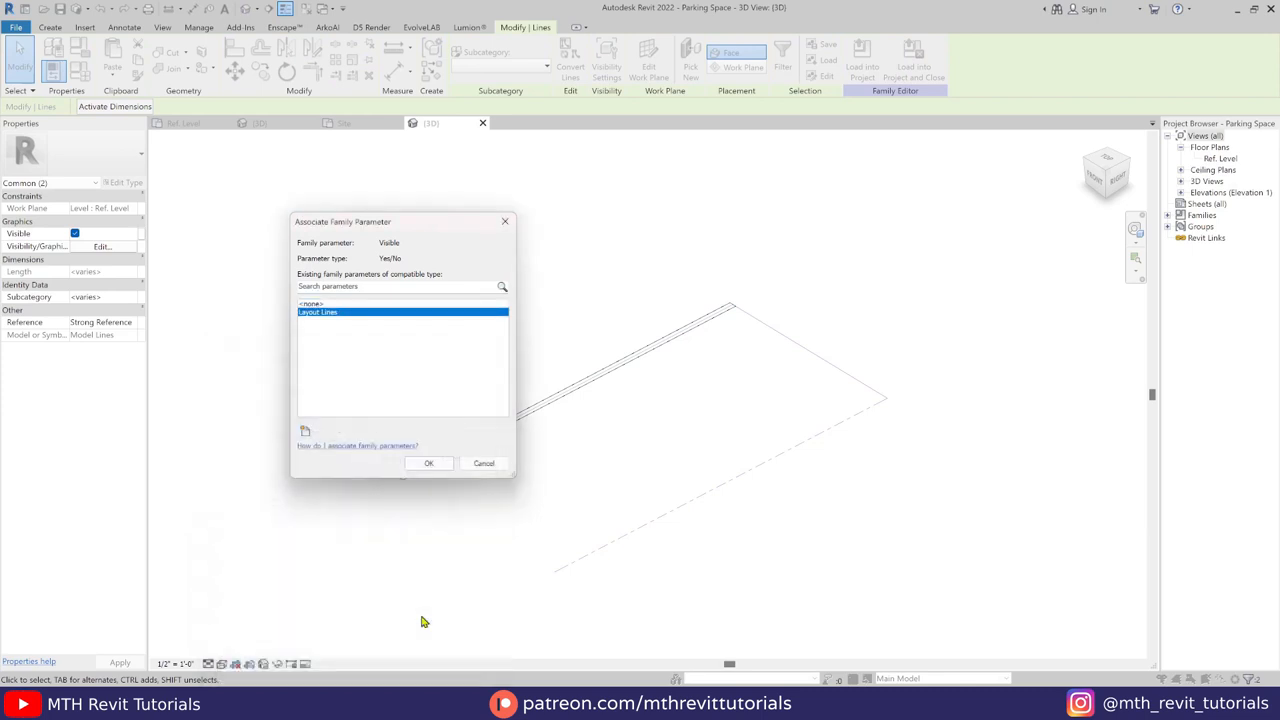
pyautogui.click(428, 463)
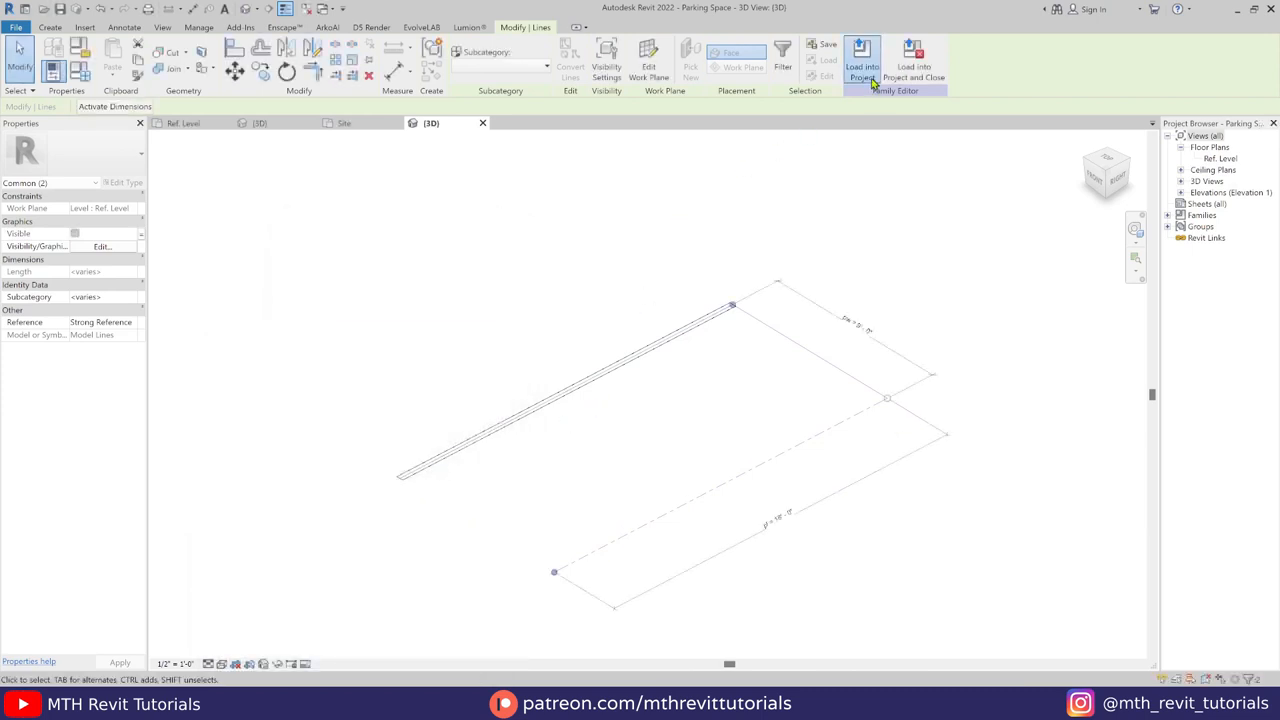
pyautogui.click(861, 60)
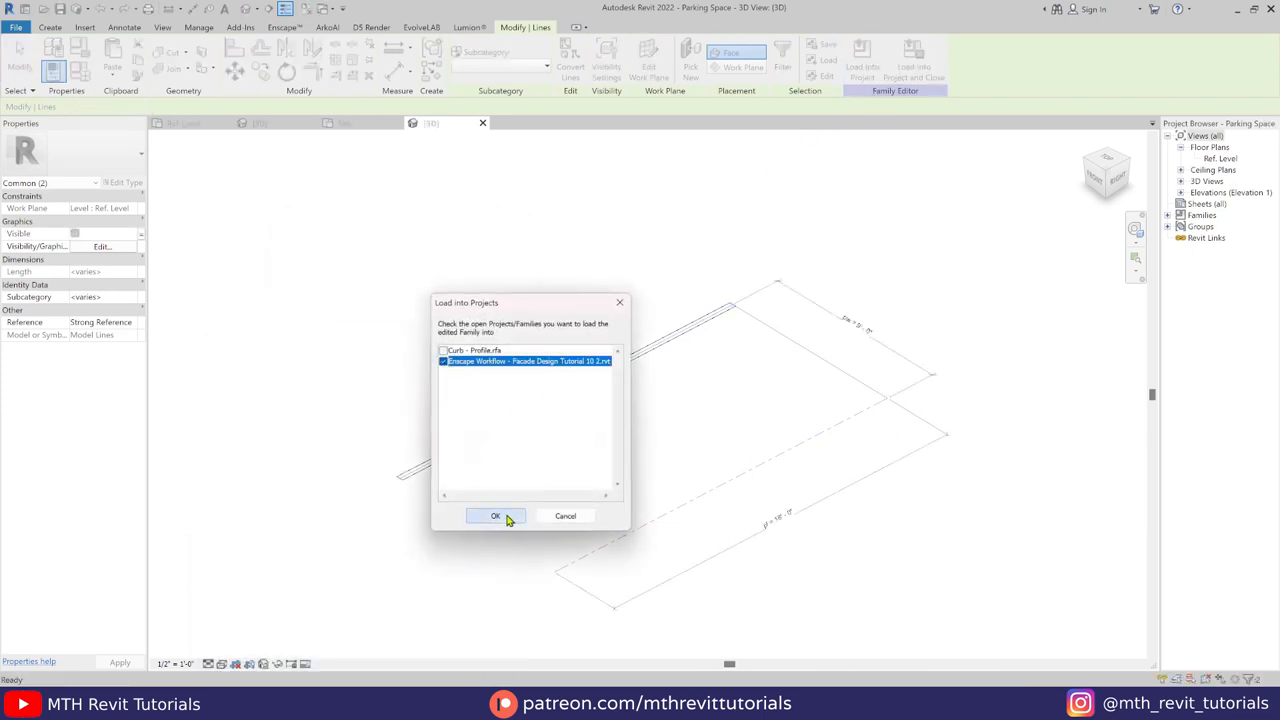
# Step: Reload the family and uncheck Layout Lines for the 9' X 18' - 90 deg type
pyautogui.click(495, 515)
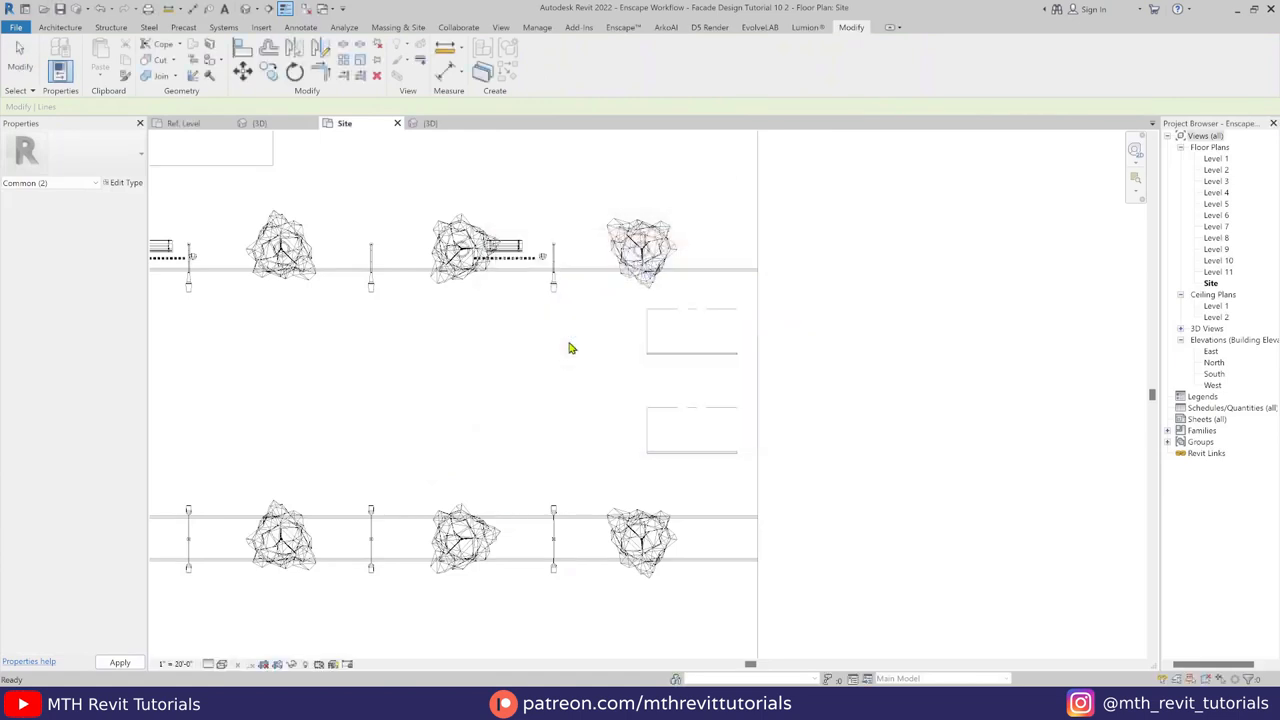
pyautogui.click(698, 428)
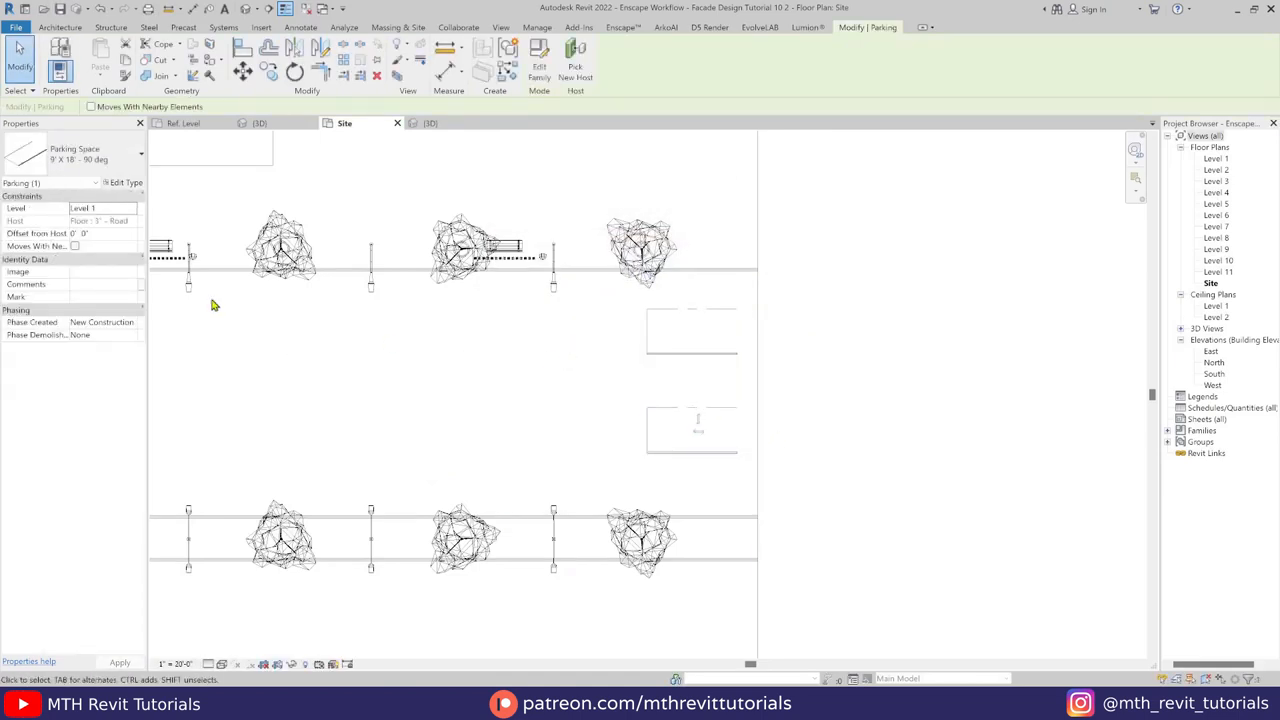
pyautogui.click(124, 182)
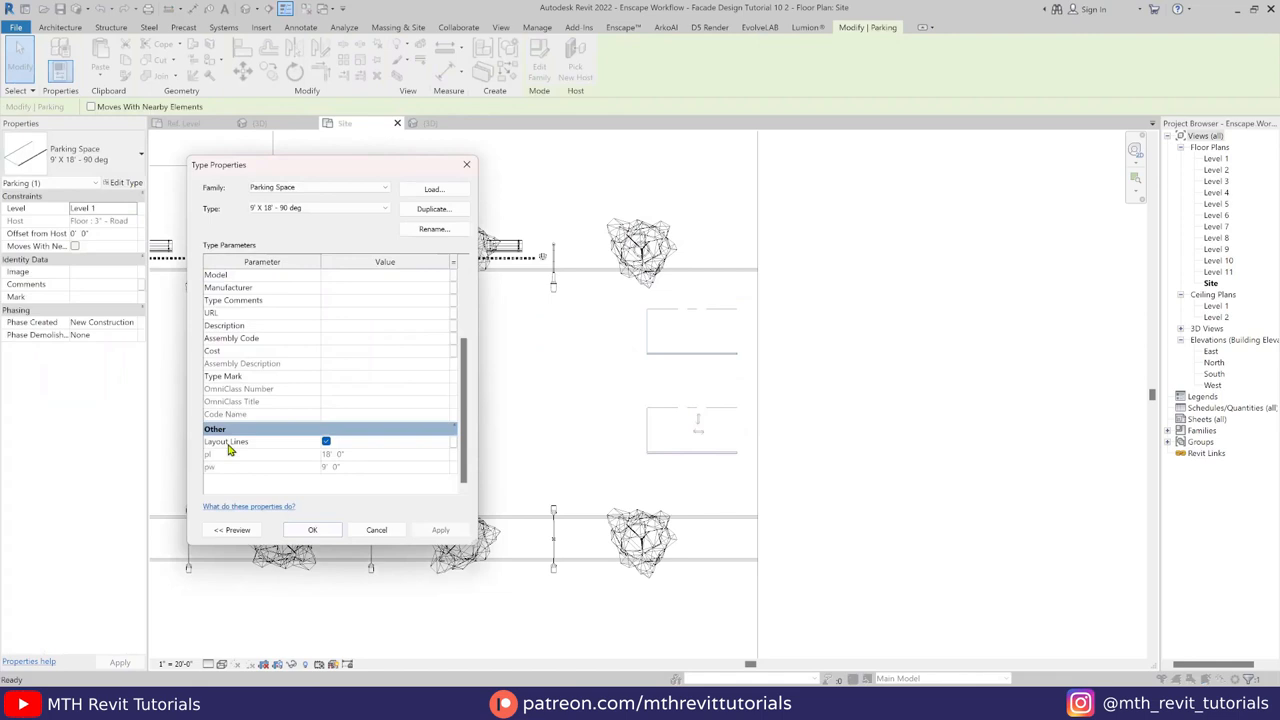
pyautogui.click(326, 441)
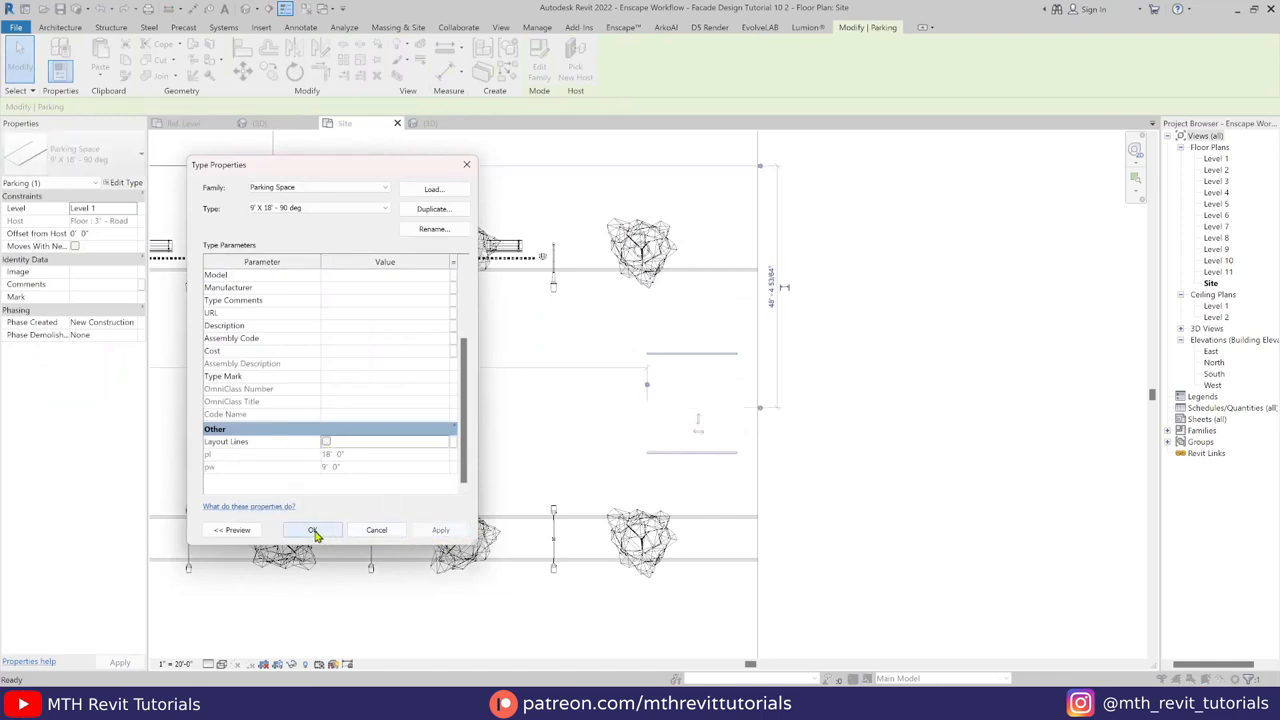
pyautogui.click(312, 530)
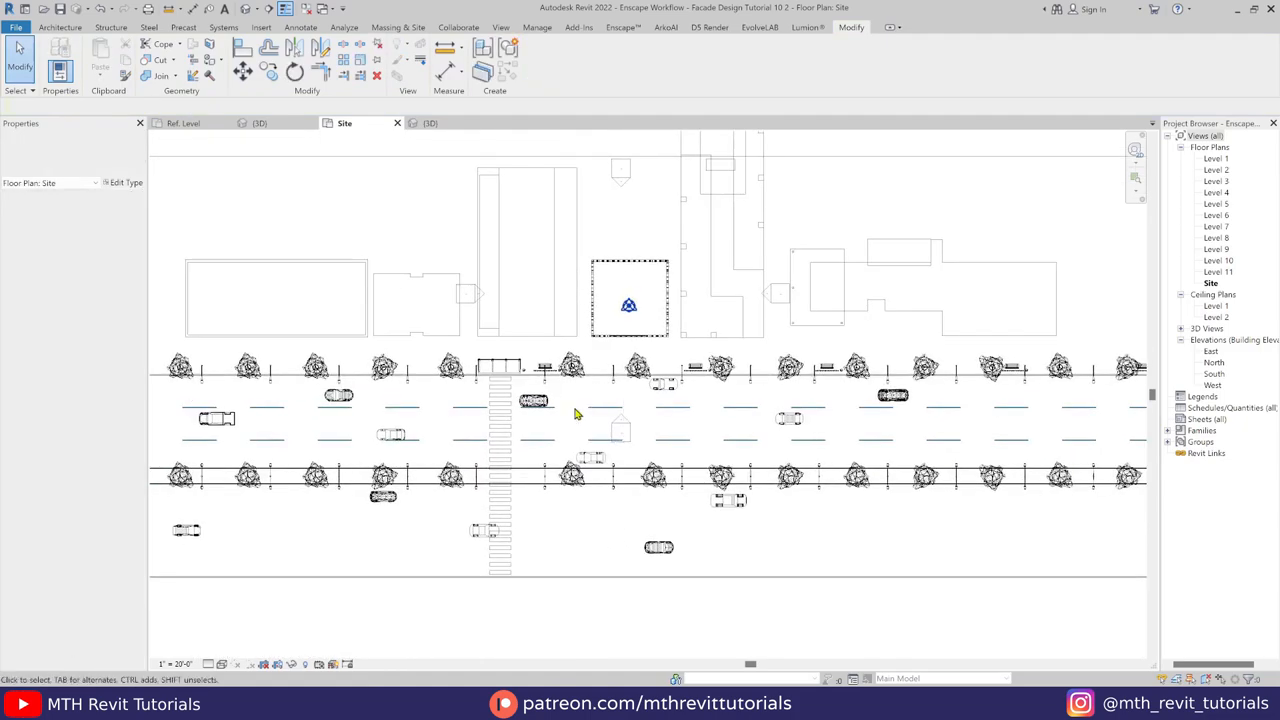
# Step: Select all 17 instances of the dashed marking group, then switch to the {3D} view
pyautogui.rightClick(470, 300)
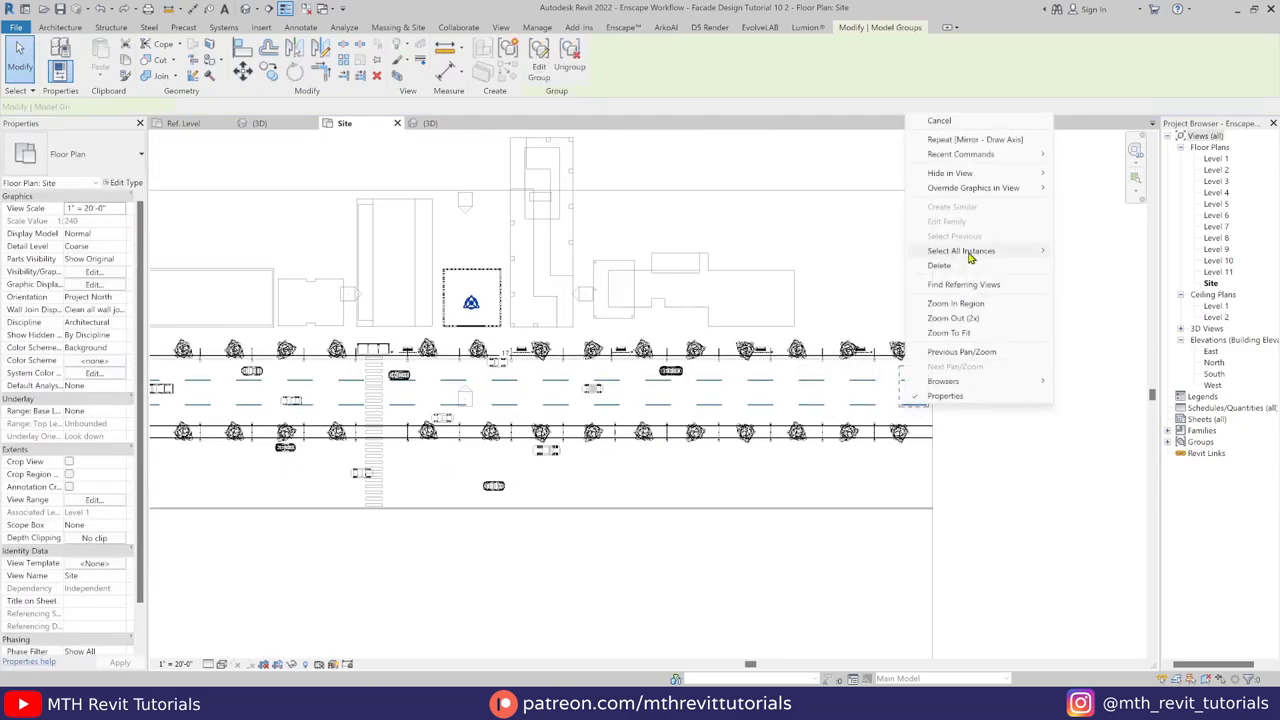
pyautogui.click(975, 139)
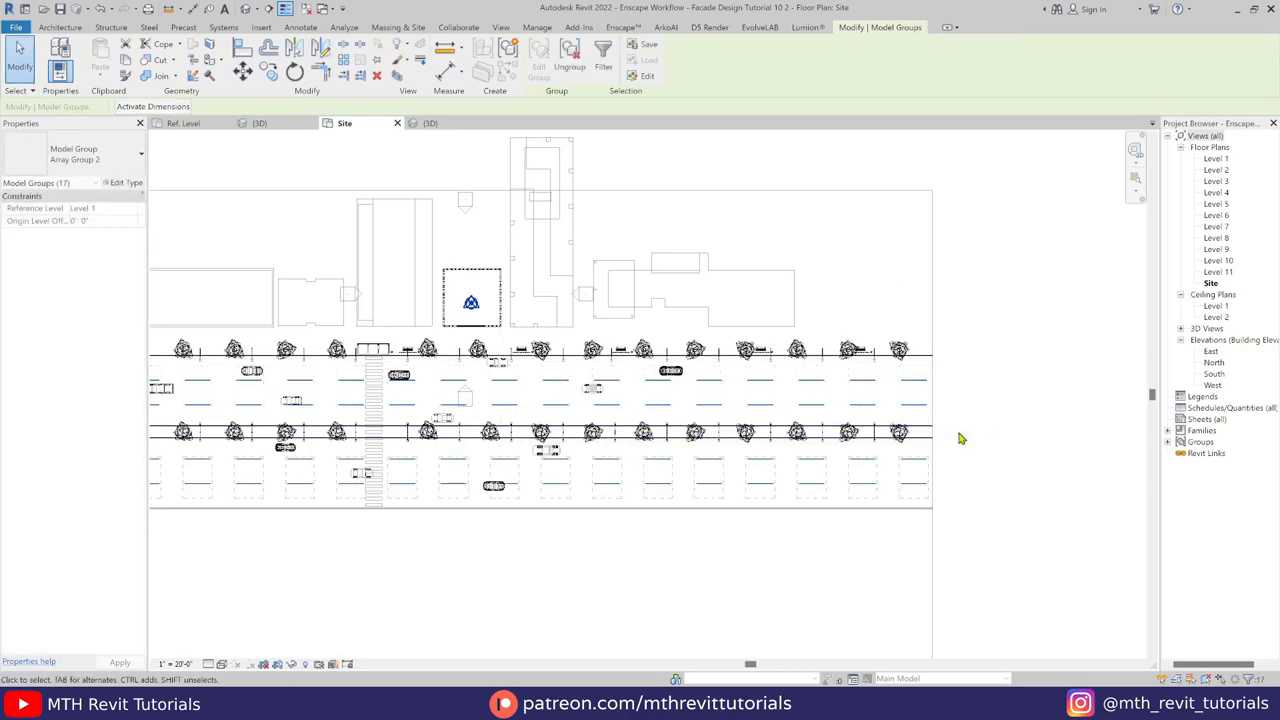
pyautogui.click(259, 123)
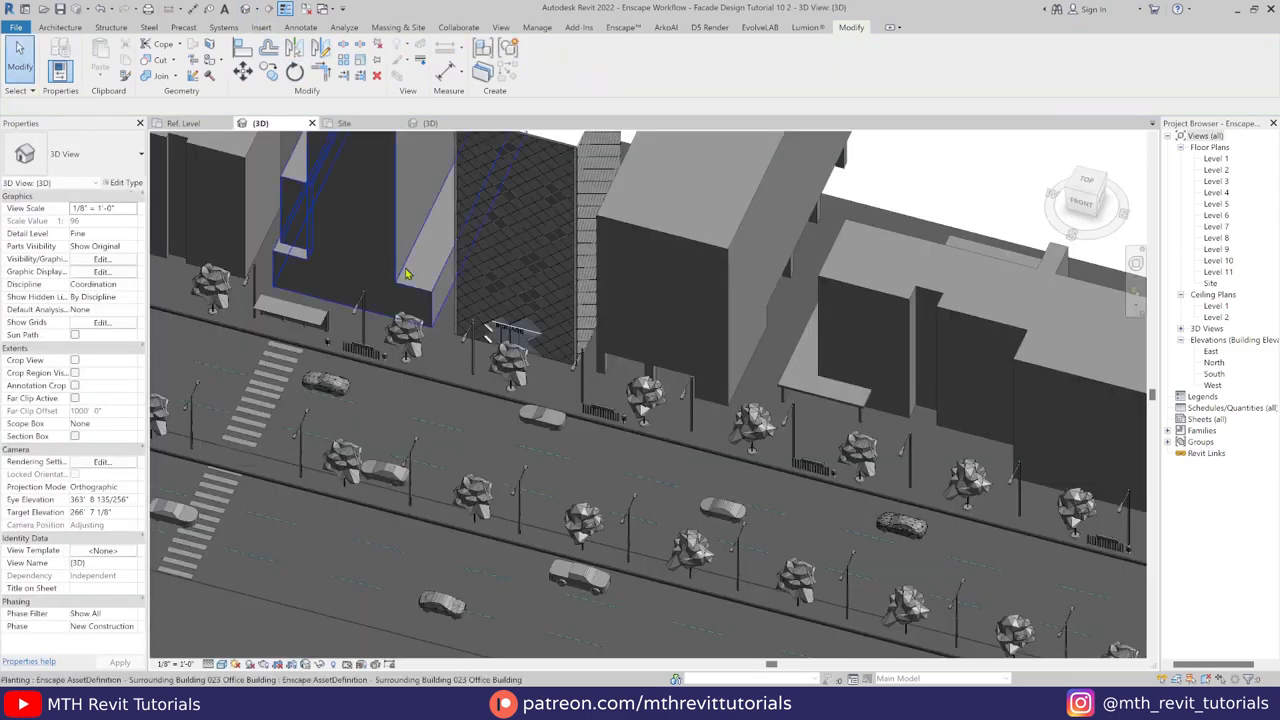
# Step: Orbit along the street to inspect the dashed markings, then return to the Site plan
pyautogui.moveTo(650, 400); pyautogui.dragTo(415, 490)
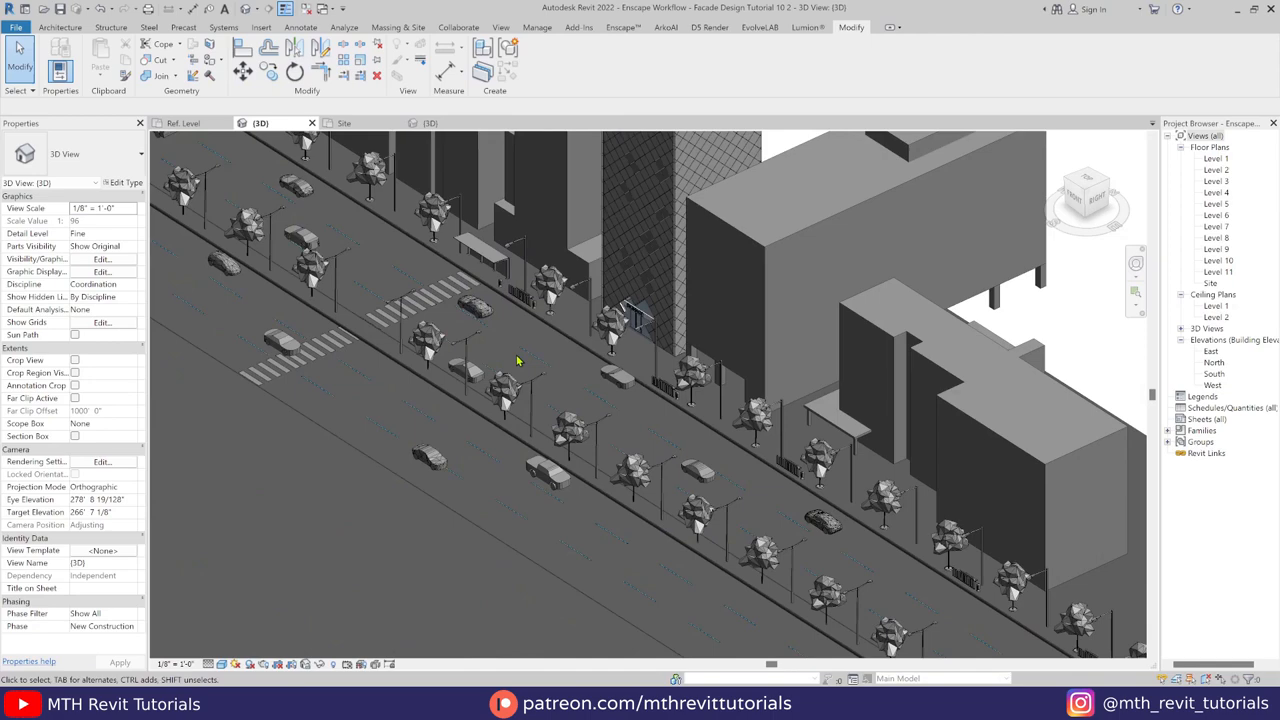
pyautogui.click(344, 122)
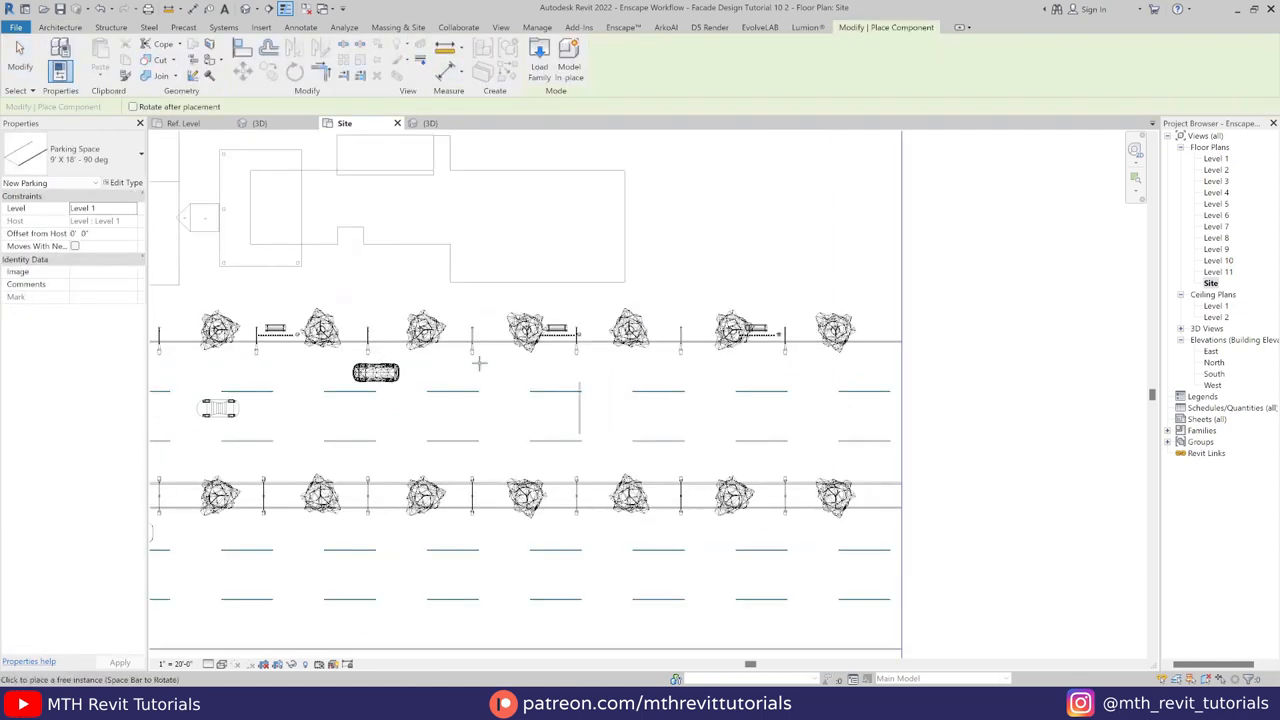
# Step: Duplicate the parking type as '60' with a longer Parking Length, place it, view 3D
pyautogui.click(433, 228)
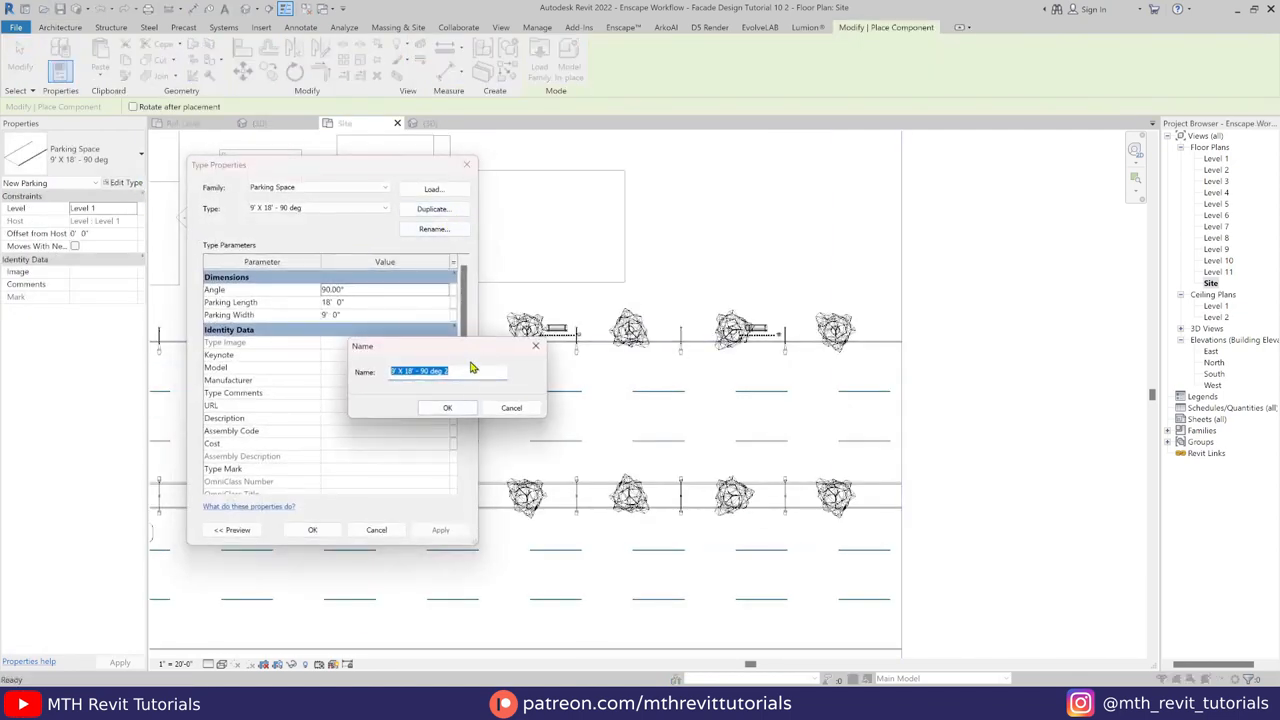
pyautogui.write('60')
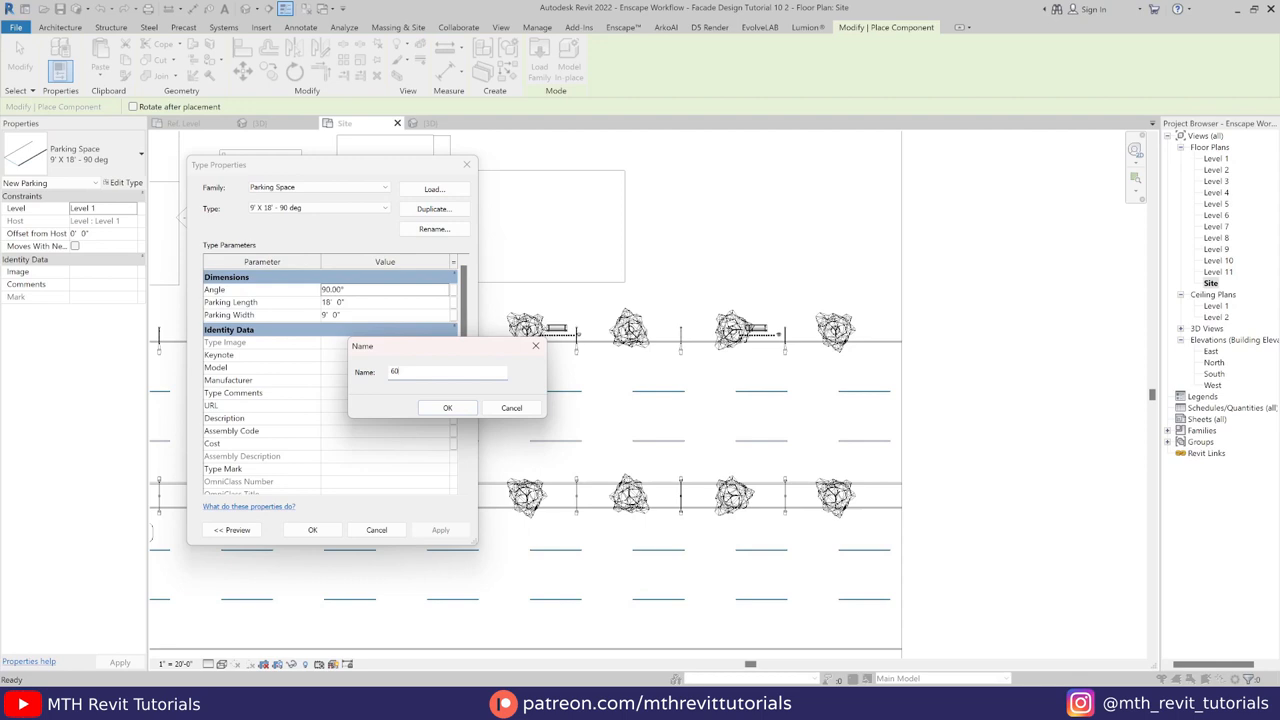
pyautogui.click(447, 407)
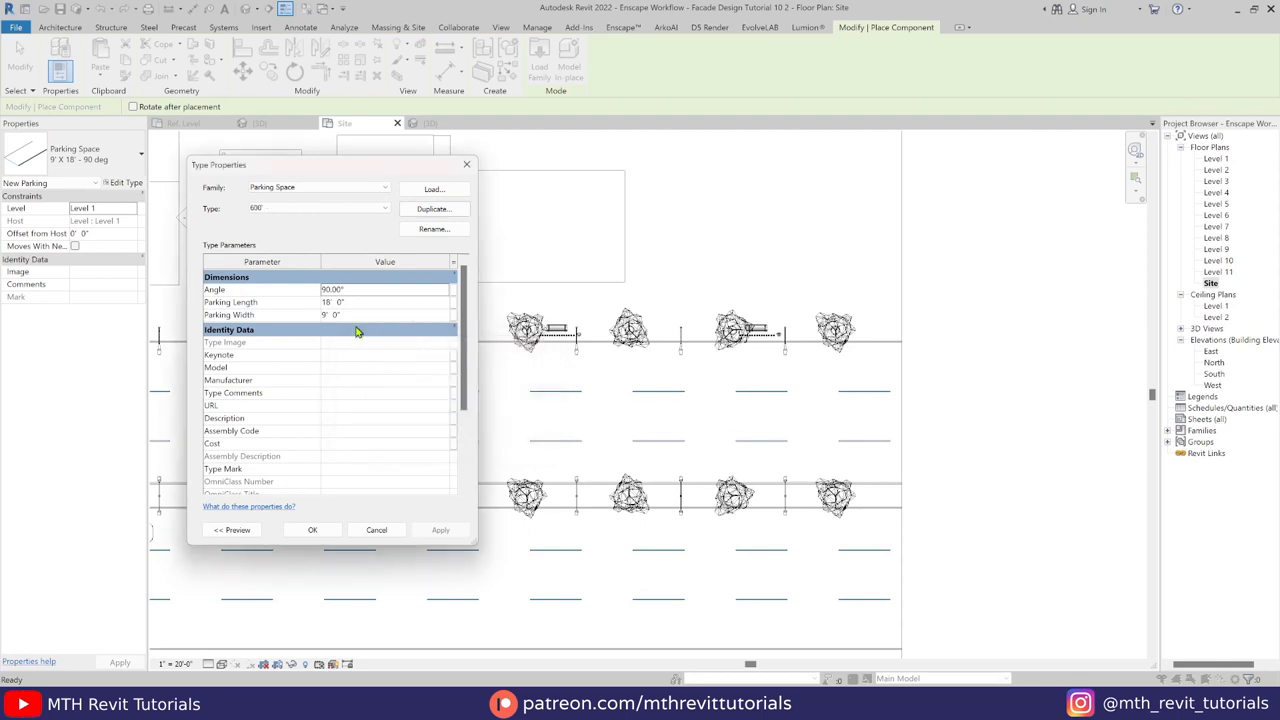
pyautogui.click(385, 302)
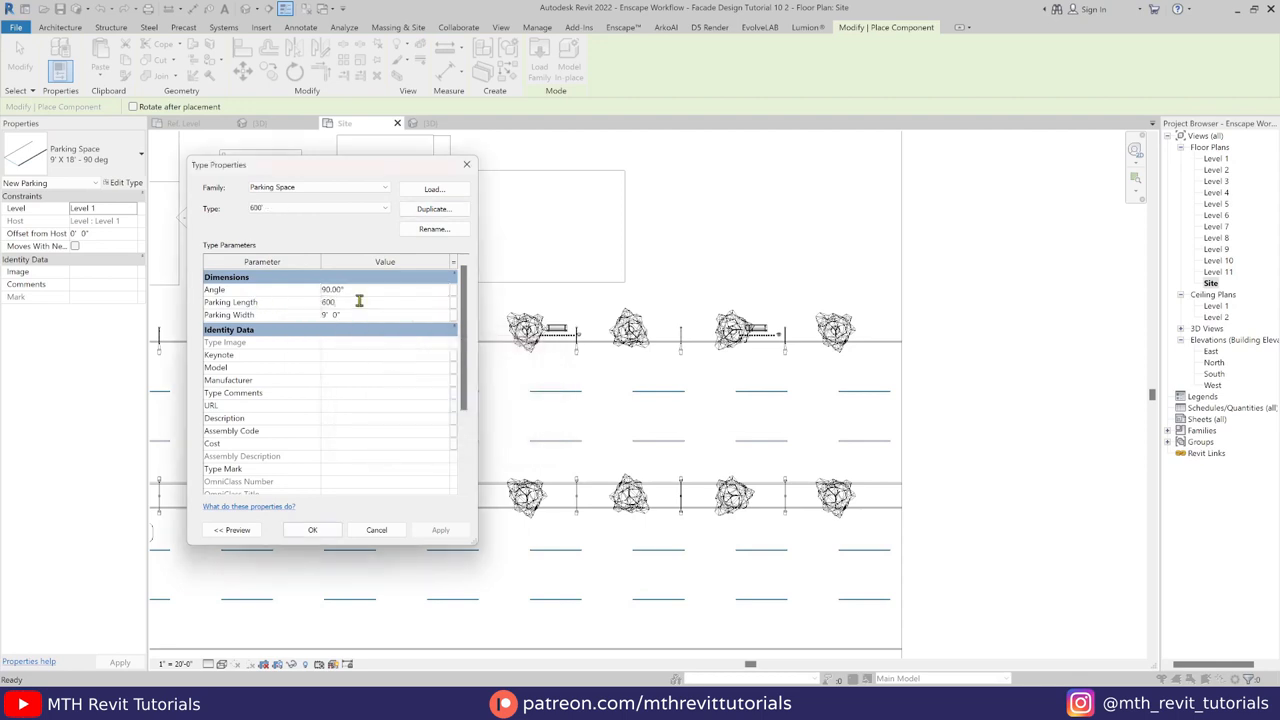
pyautogui.click(312, 529)
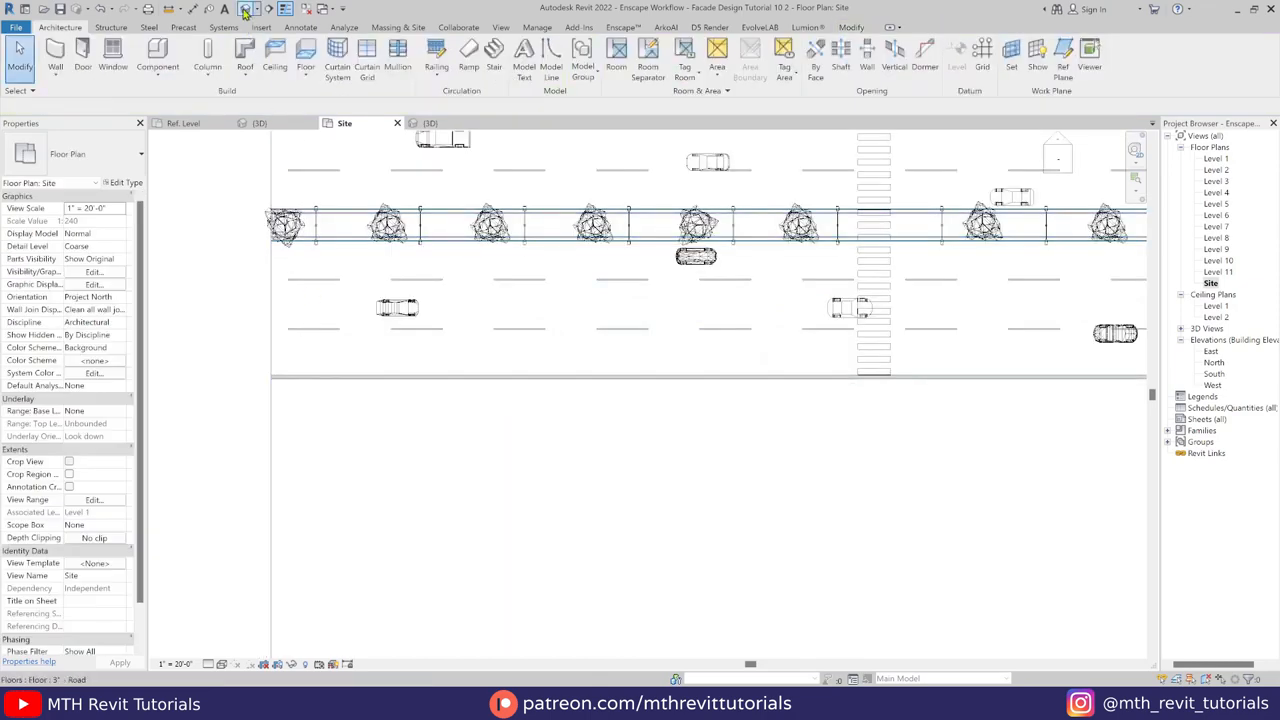
pyautogui.click(260, 123)
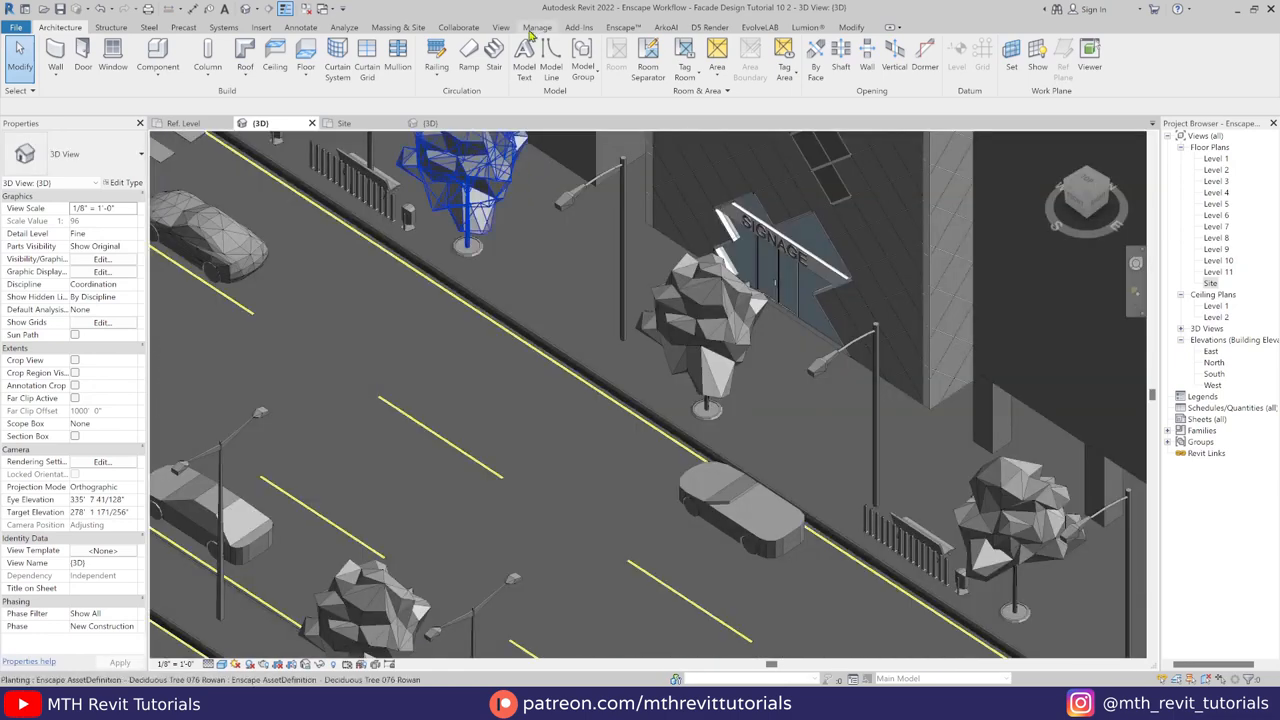
# Step: Move from the Manage ribbon to the Enscape ribbon tools
pyautogui.click(537, 27)
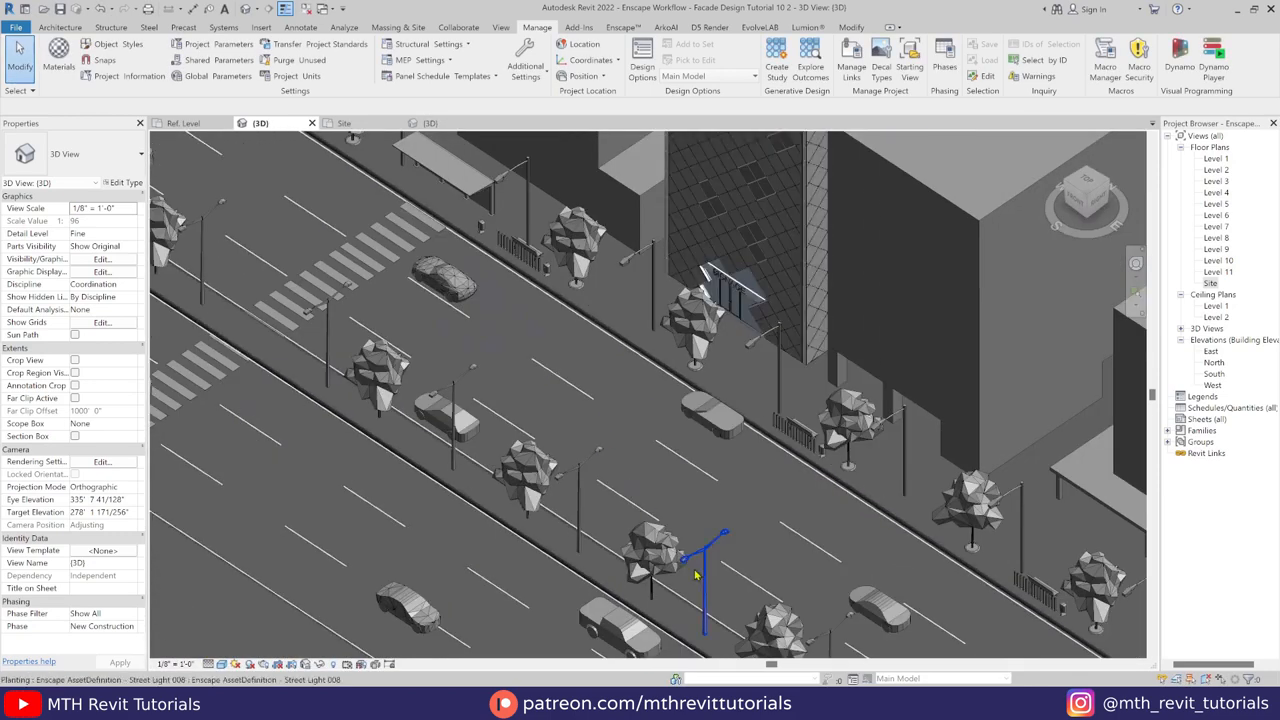
pyautogui.click(622, 27)
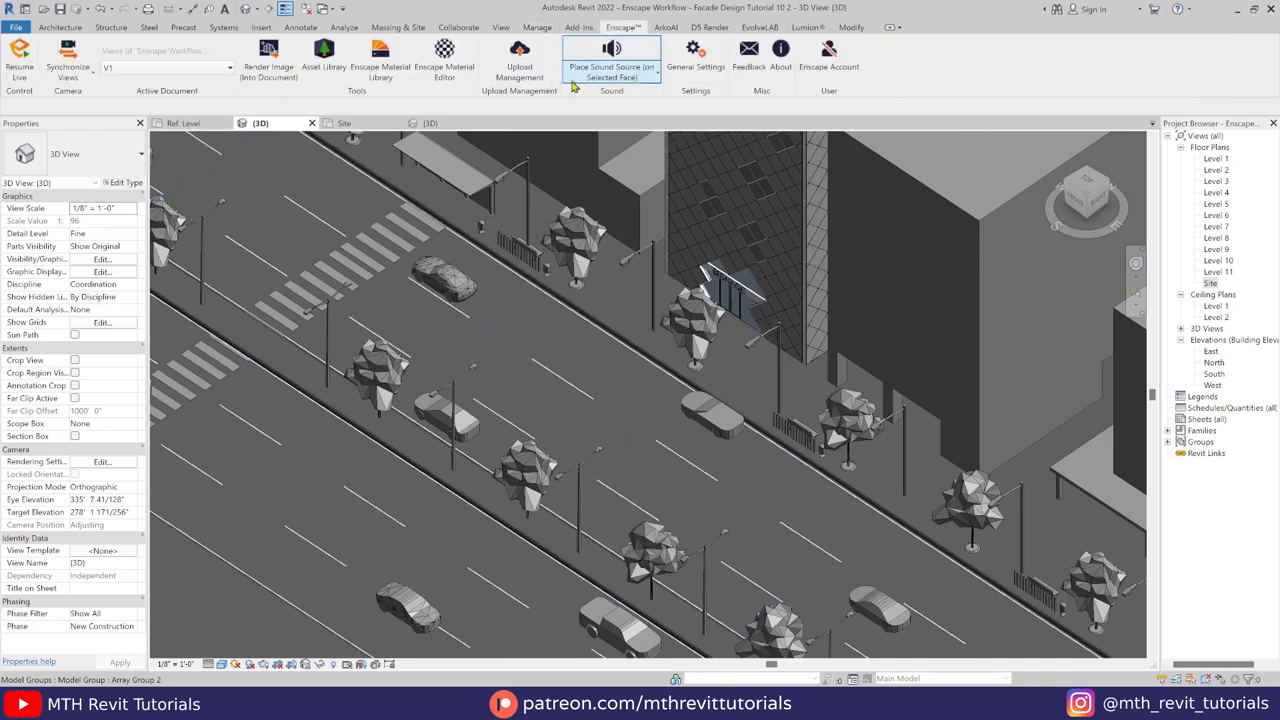